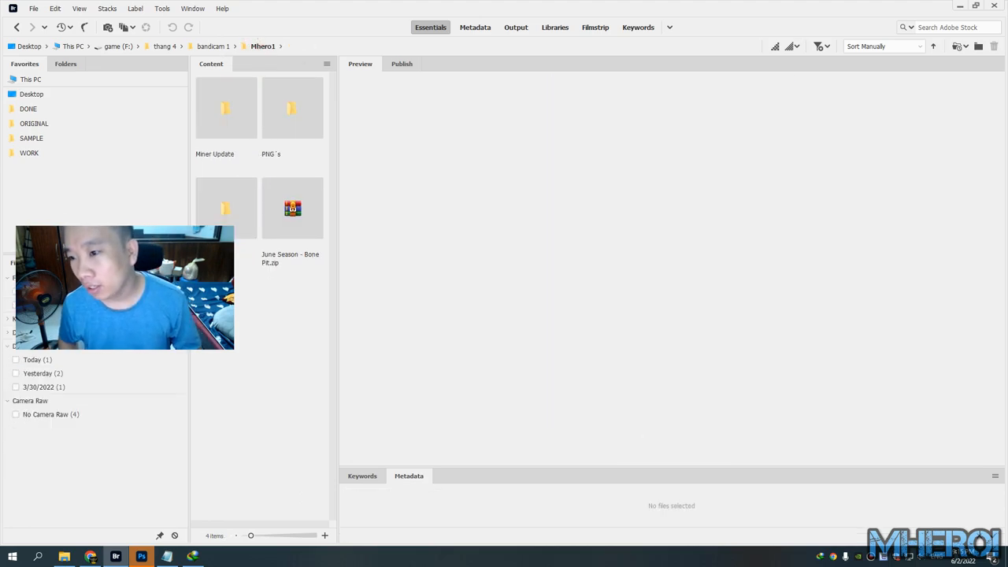
Browse PNG > Tower Skins and preview the Bone Pit Battlement princess tower skin image.
double_click(293, 107)
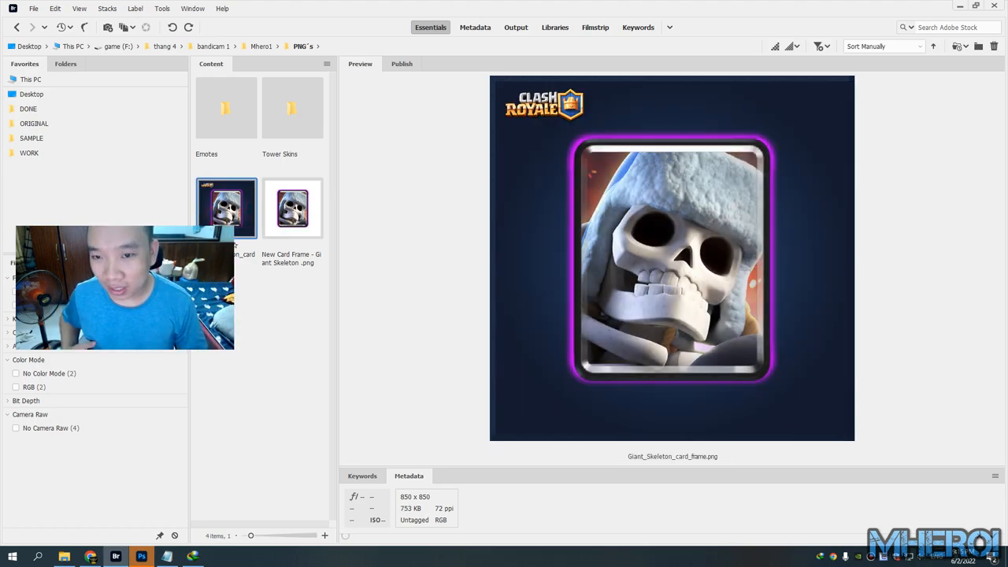
left_click(294, 107)
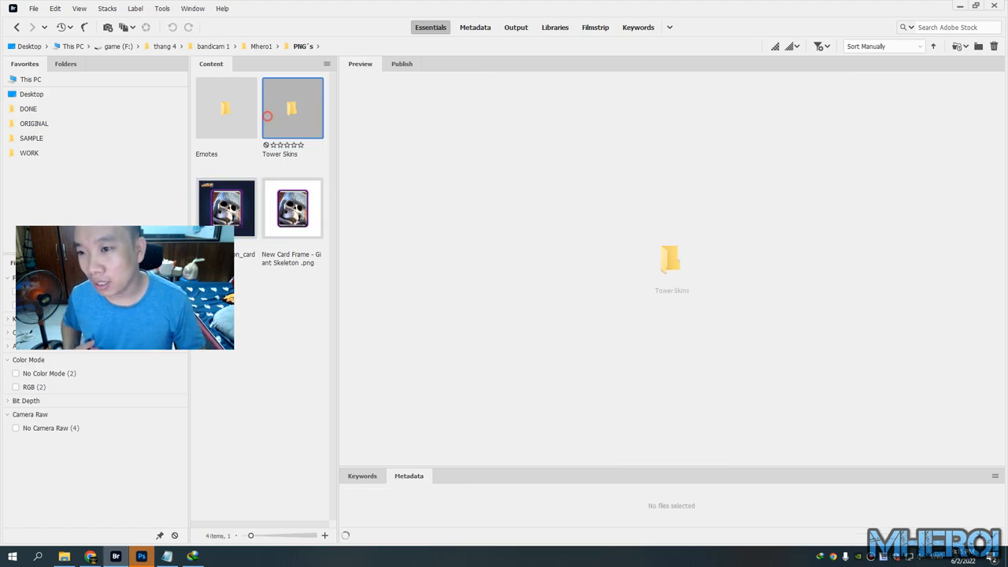
double_click(293, 107)
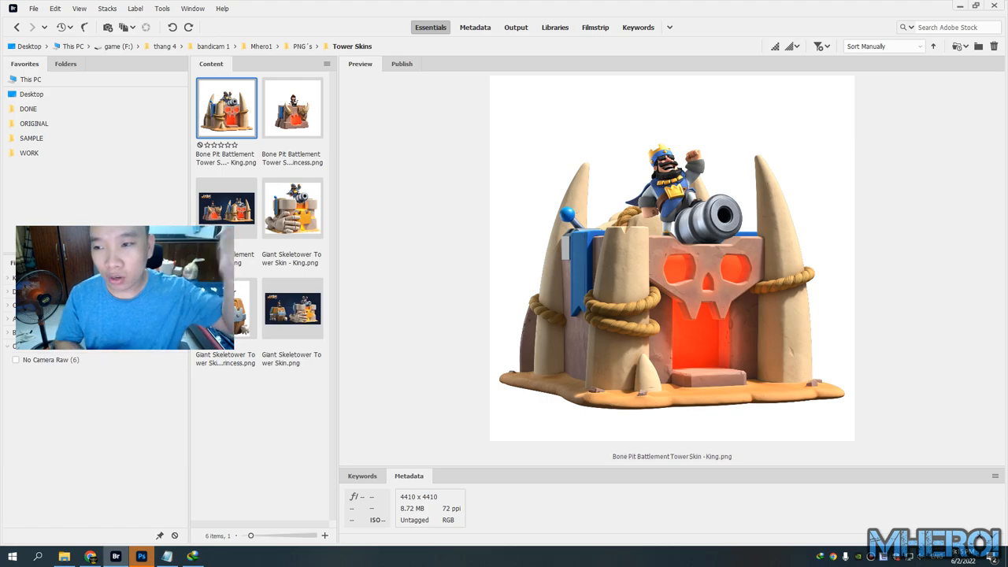
left_click(293, 107)
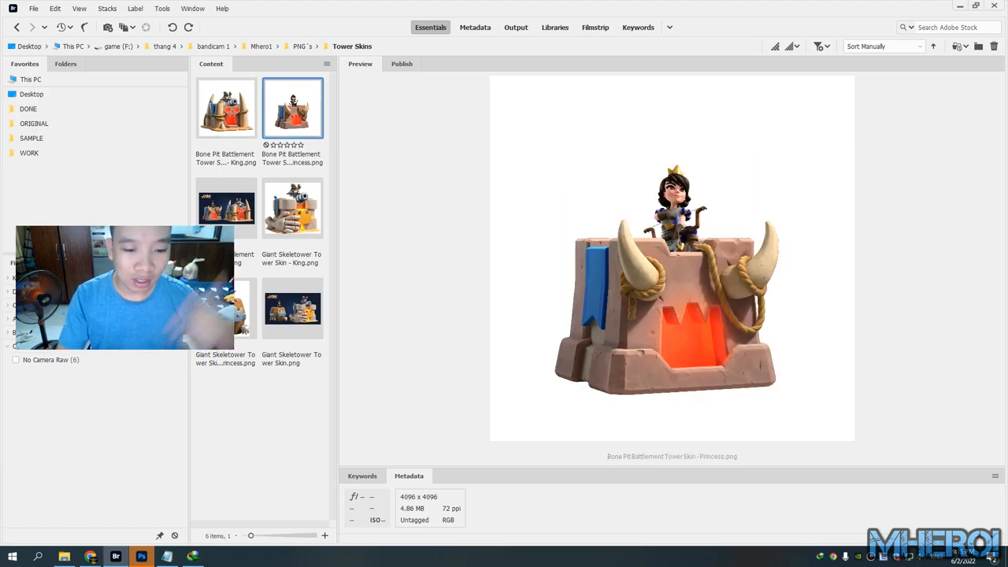
Switch to Chrome and bring up the RoyaleAPI Season 36 Bone Pit article tab.
left_click(90, 557)
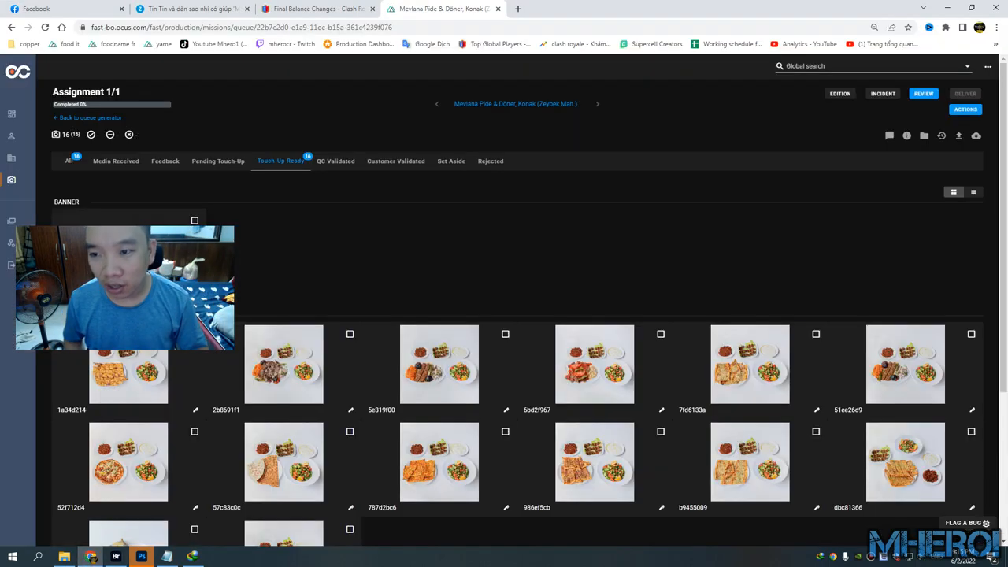
left_click(315, 10)
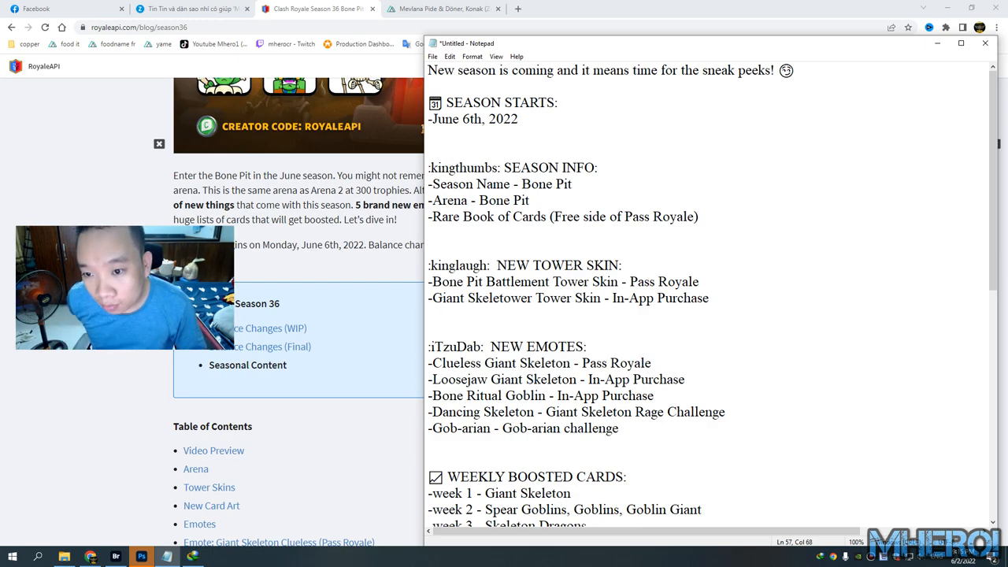
scroll("down", 3)
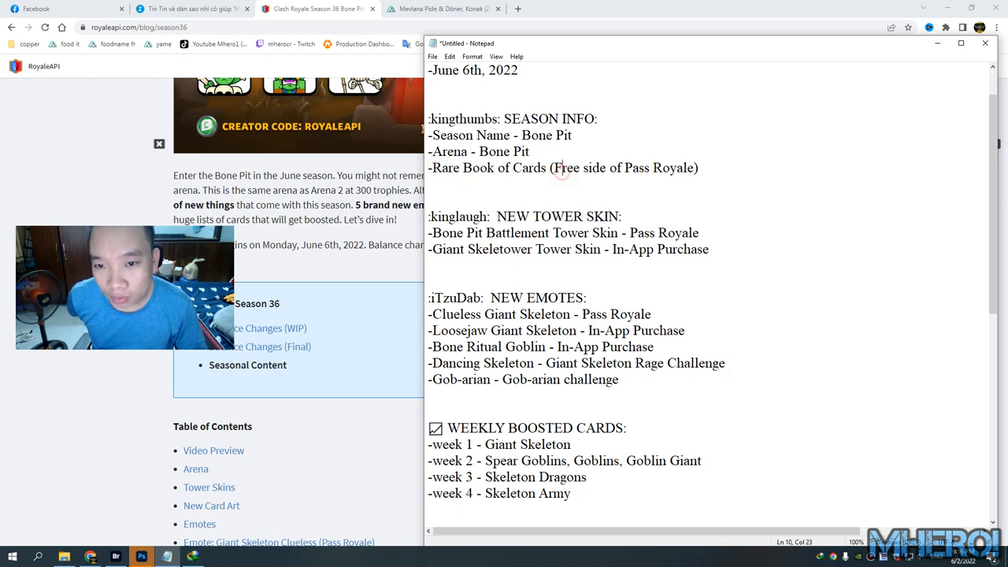
left_click(583, 192)
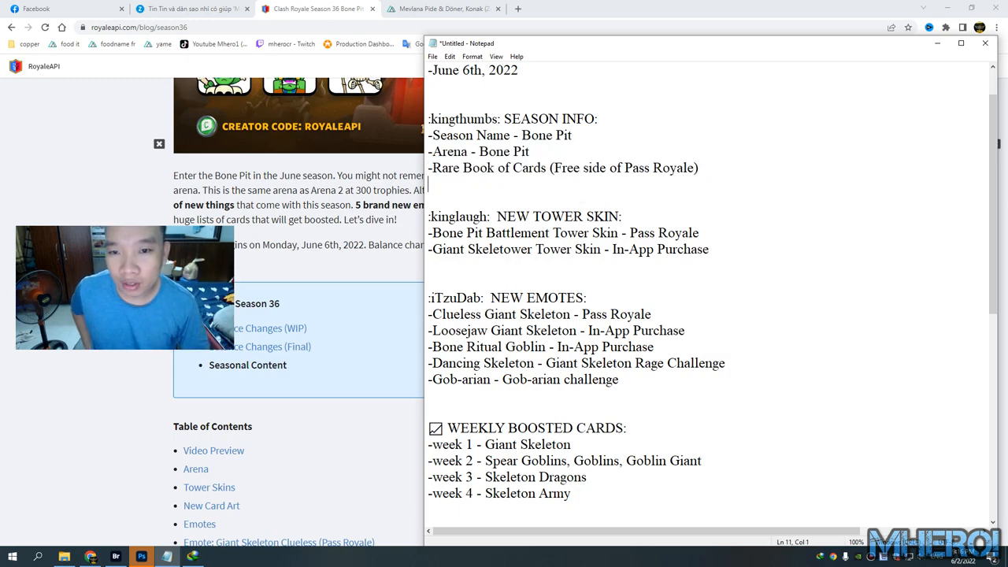
scroll("down", 3)
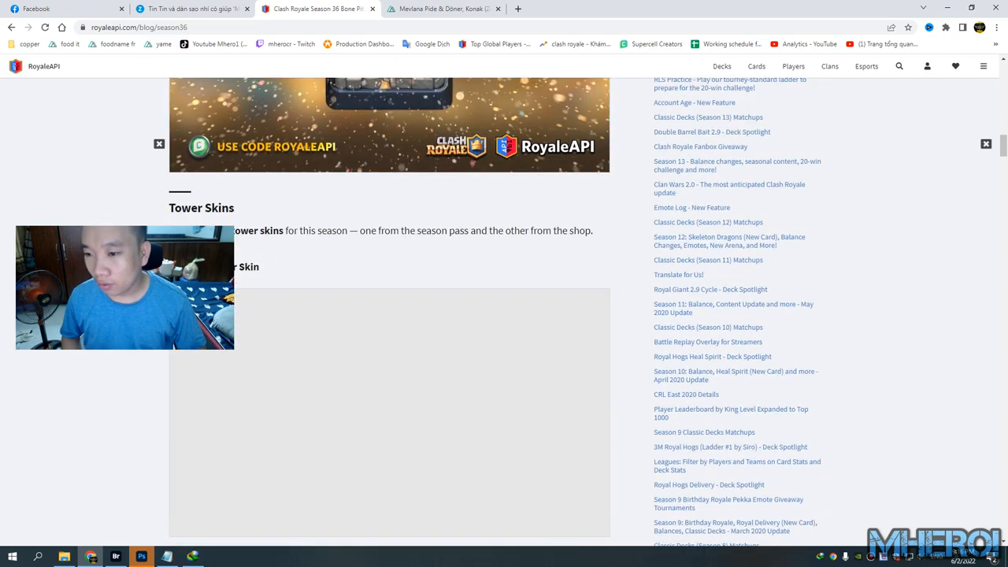
Scroll the Season 36 article through Tower Skins and Giant Skeleton New Card Art to the Emotes heading.
scroll("down", 3)
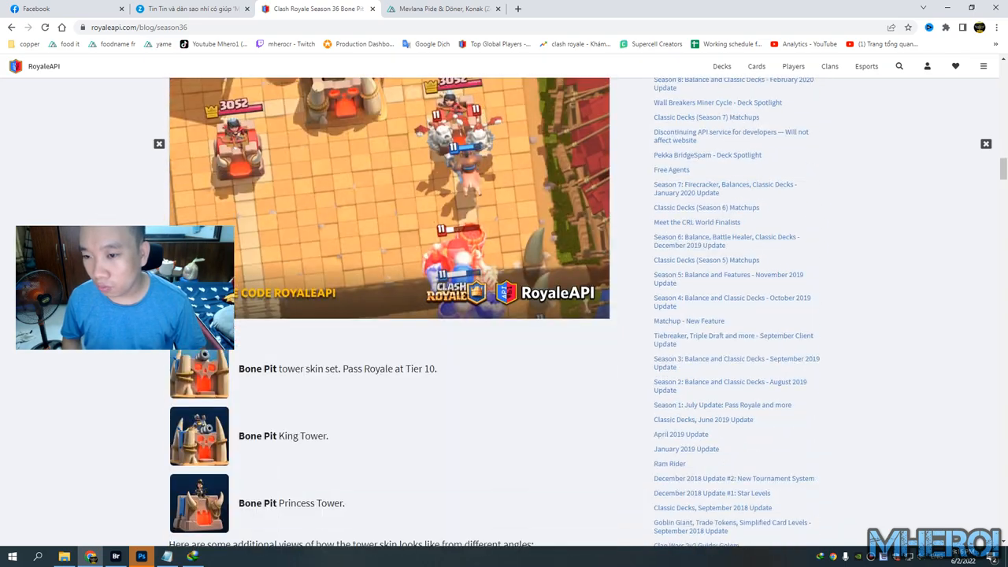
scroll("down", 3)
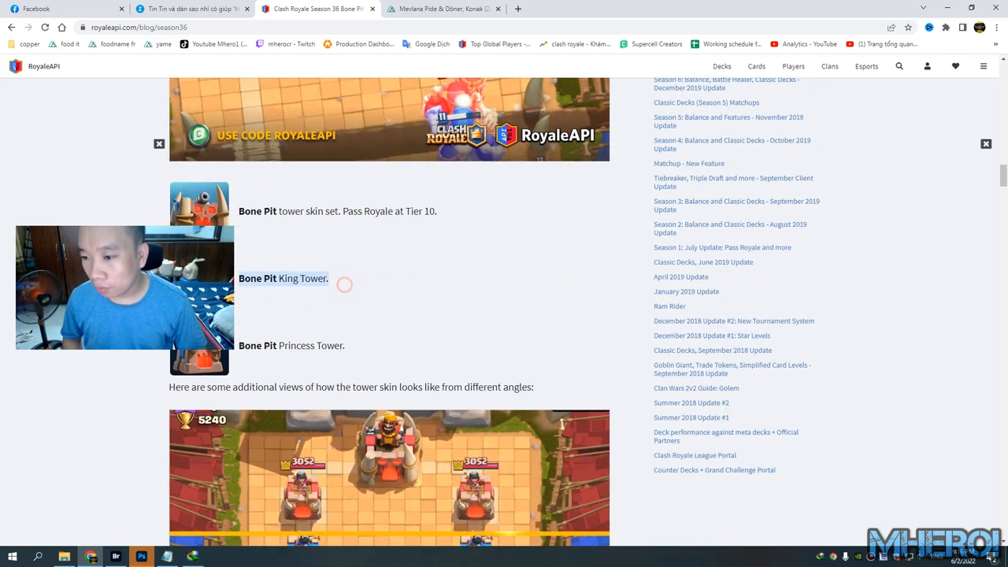
scroll("down", 3)
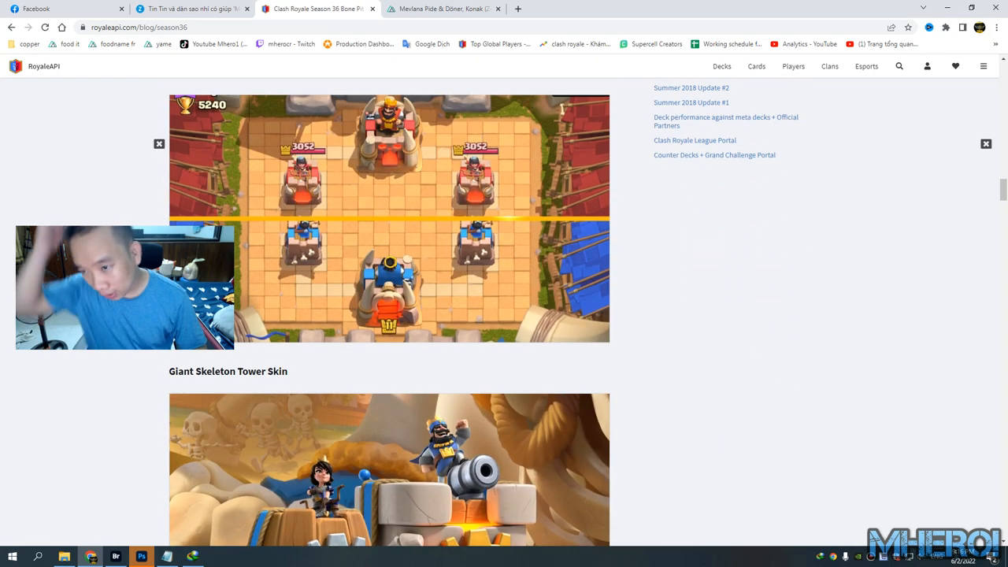
scroll("down", 3)
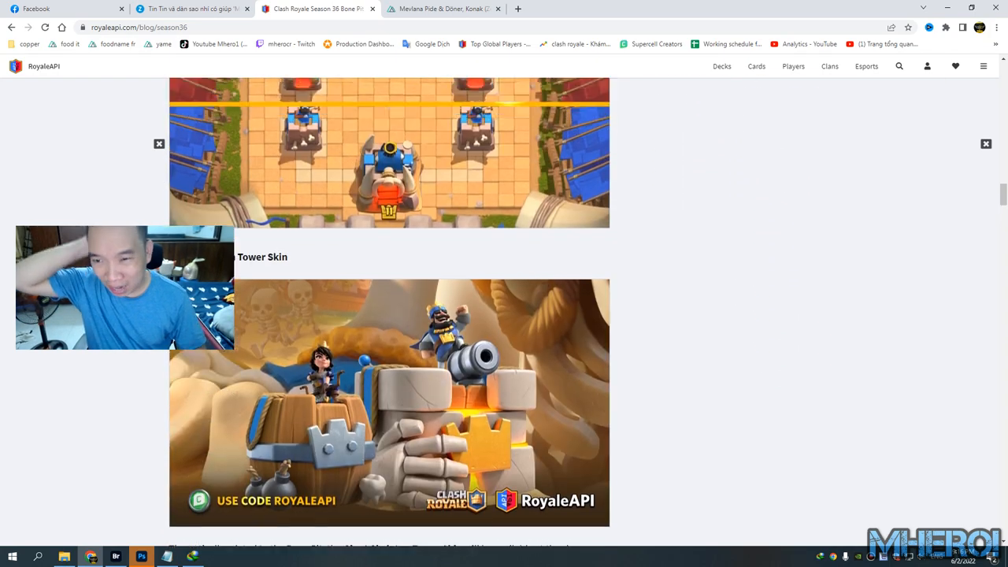
scroll("down", 3)
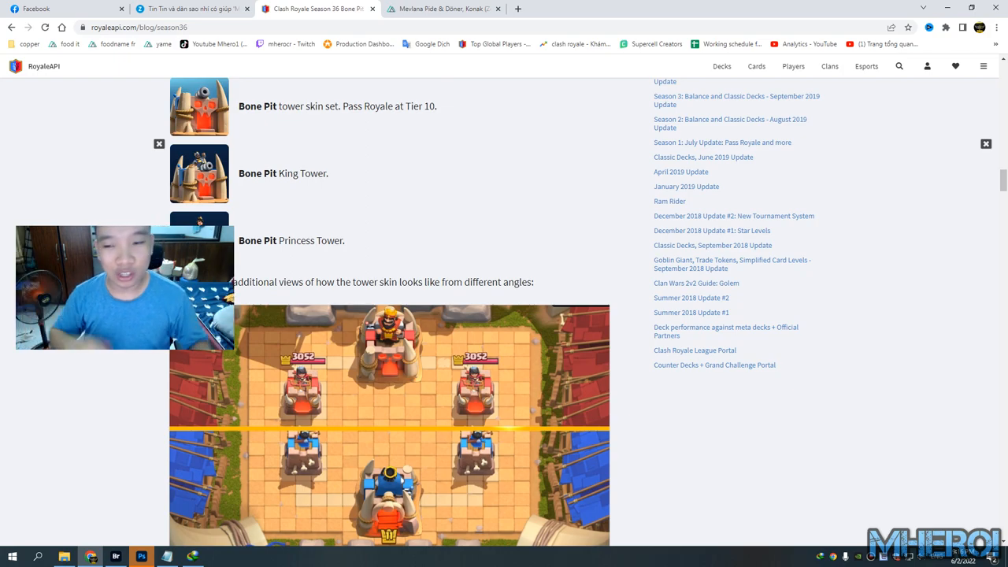
scroll("down", 3)
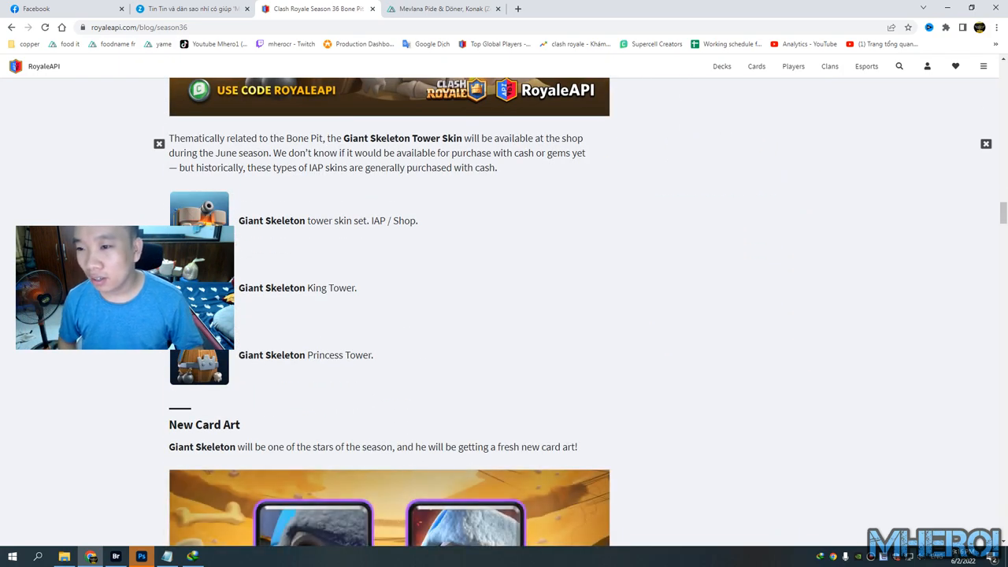
scroll("down", 3)
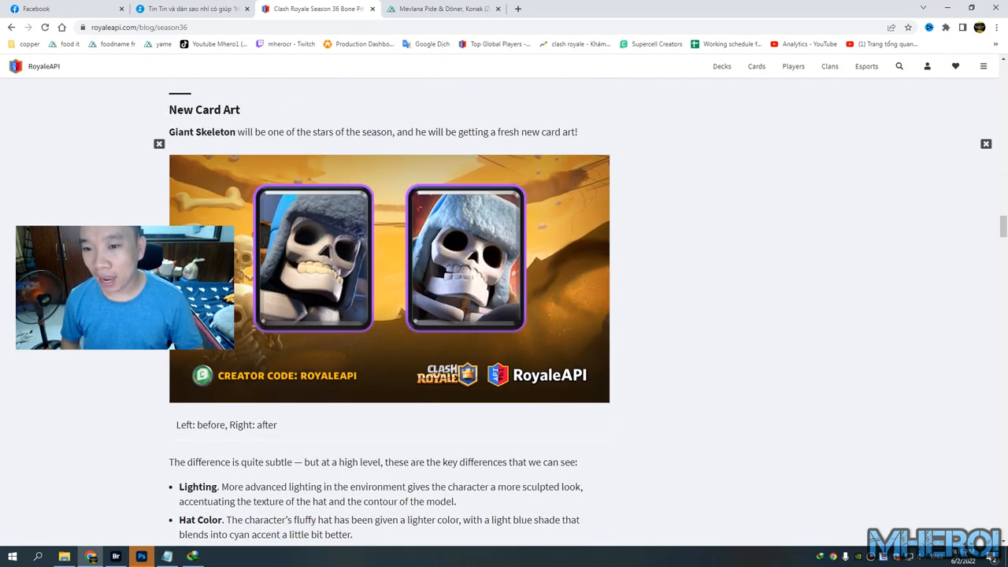
scroll("down", 3)
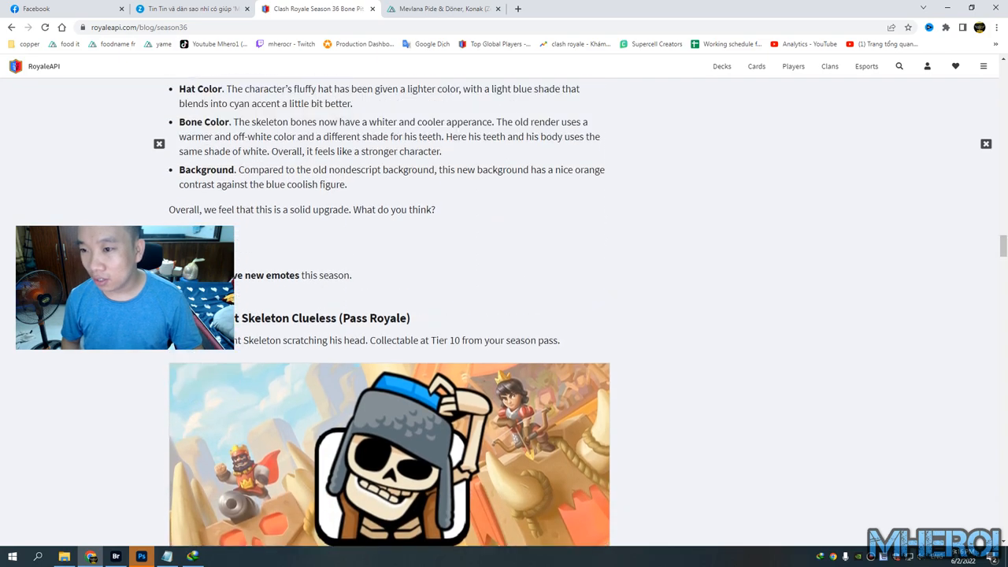
Scroll through the five emotes from Giant Skeleton Clueless down to Gob-arian (Challenge) and the Free Magic Item section.
scroll("down", 3)
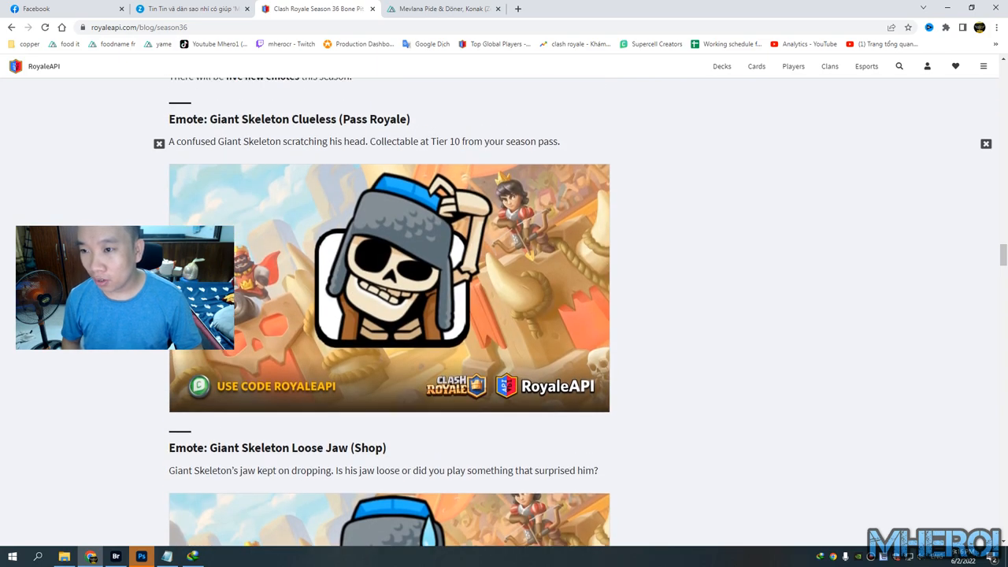
scroll("up", 3)
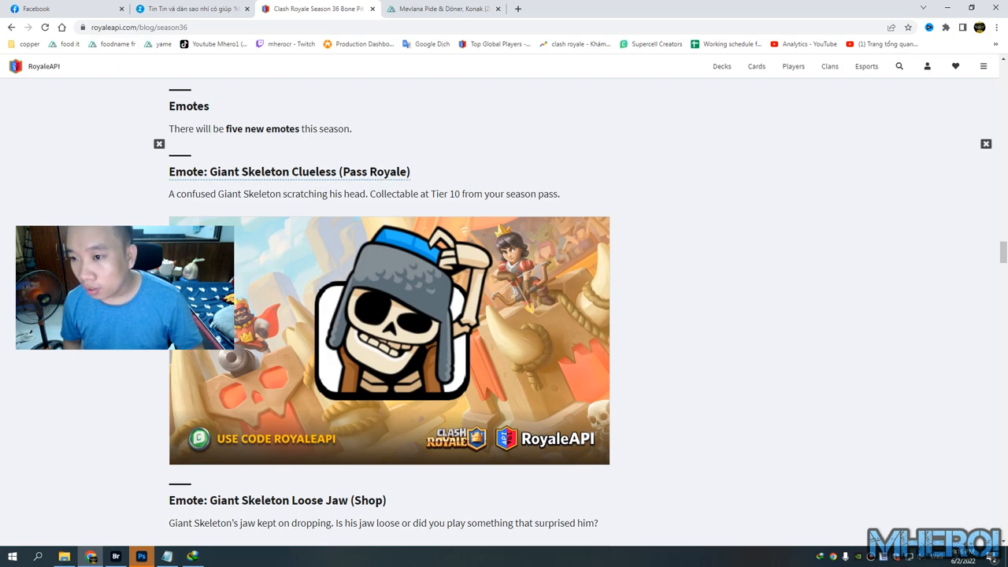
scroll("down", 3)
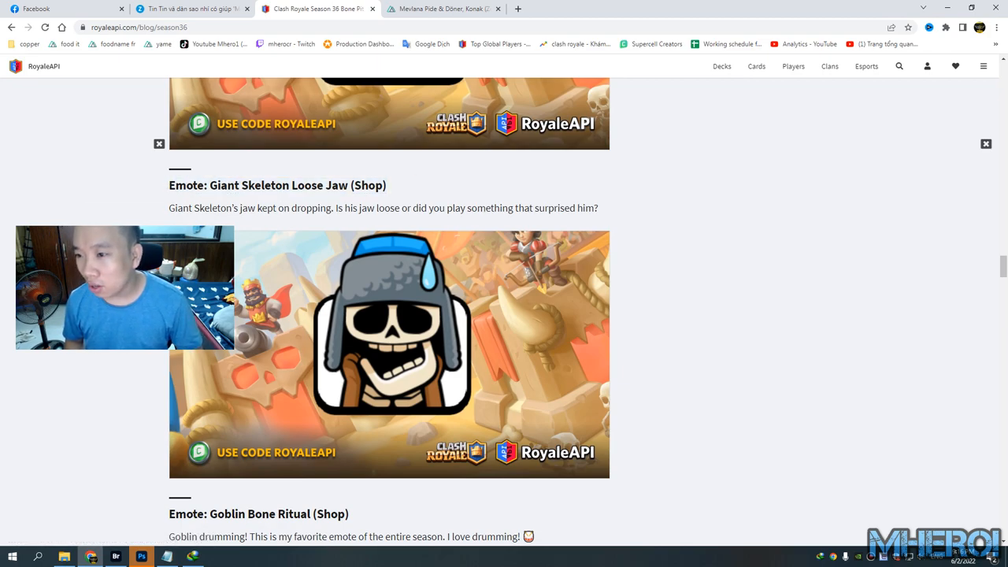
scroll("down", 3)
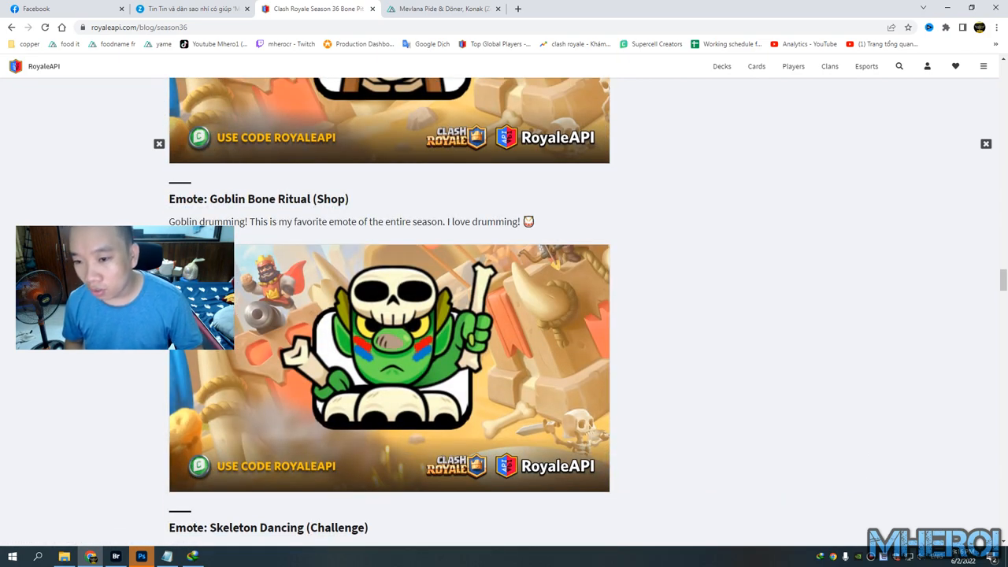
scroll("down", 3)
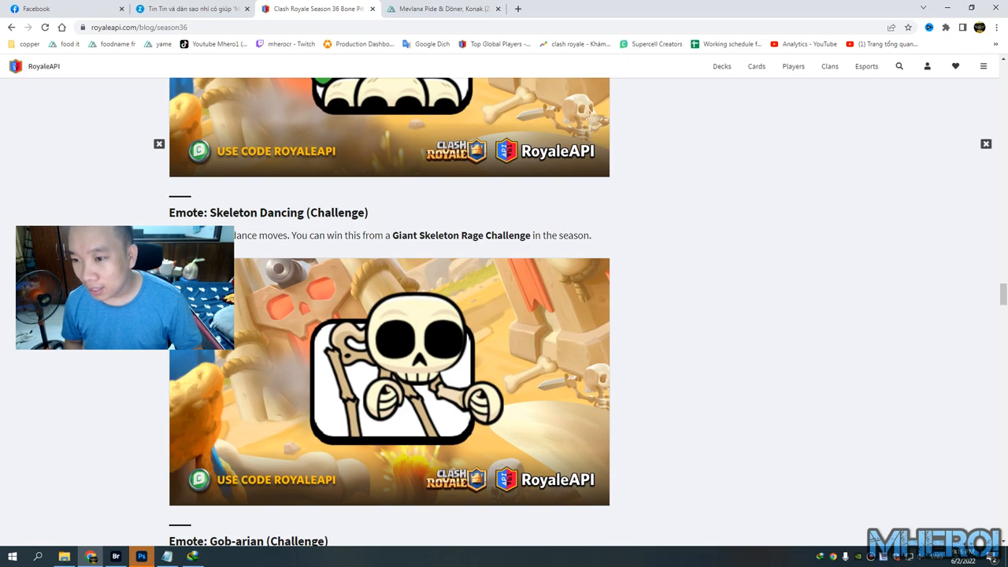
scroll("down", 3)
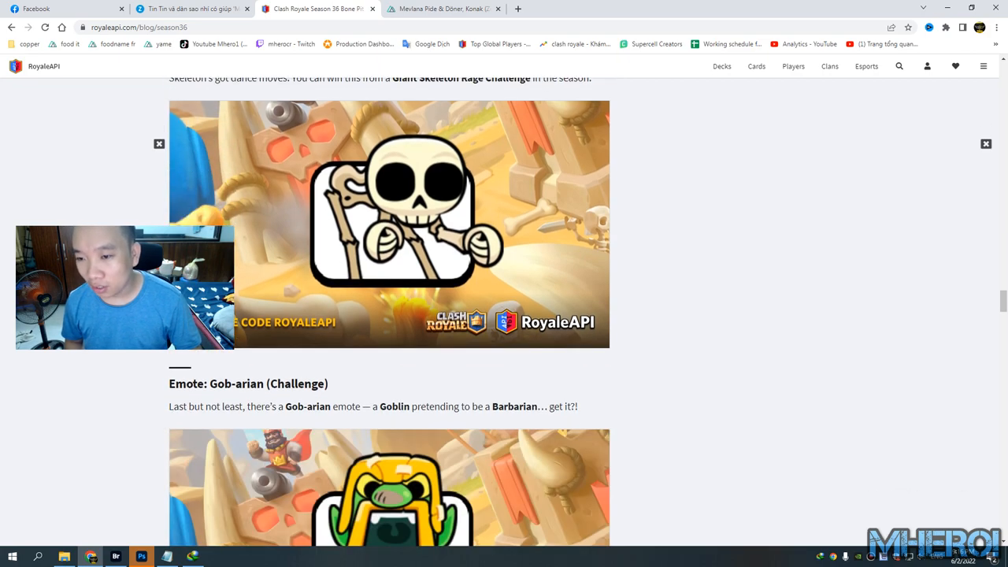
scroll("down", 3)
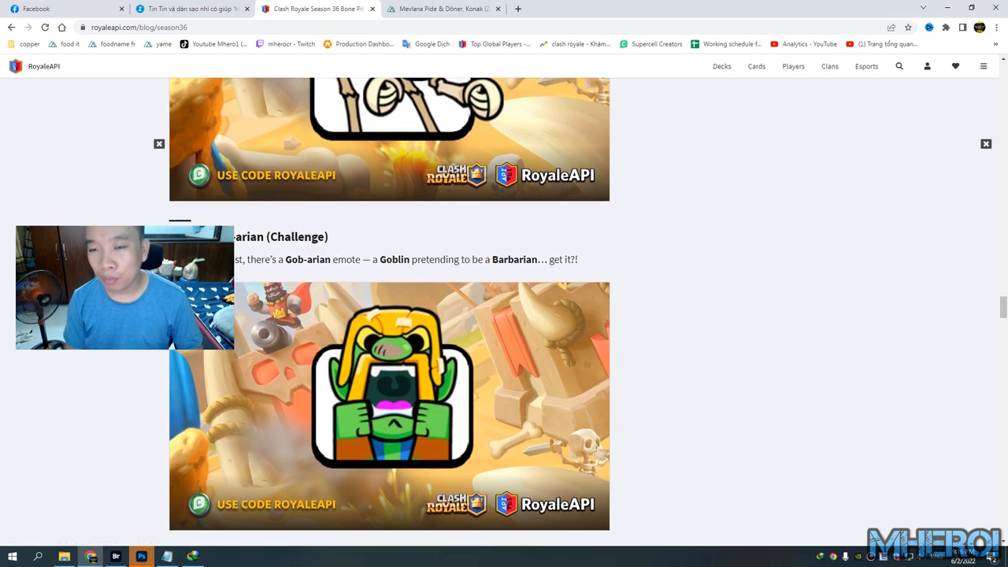
scroll("down", 3)
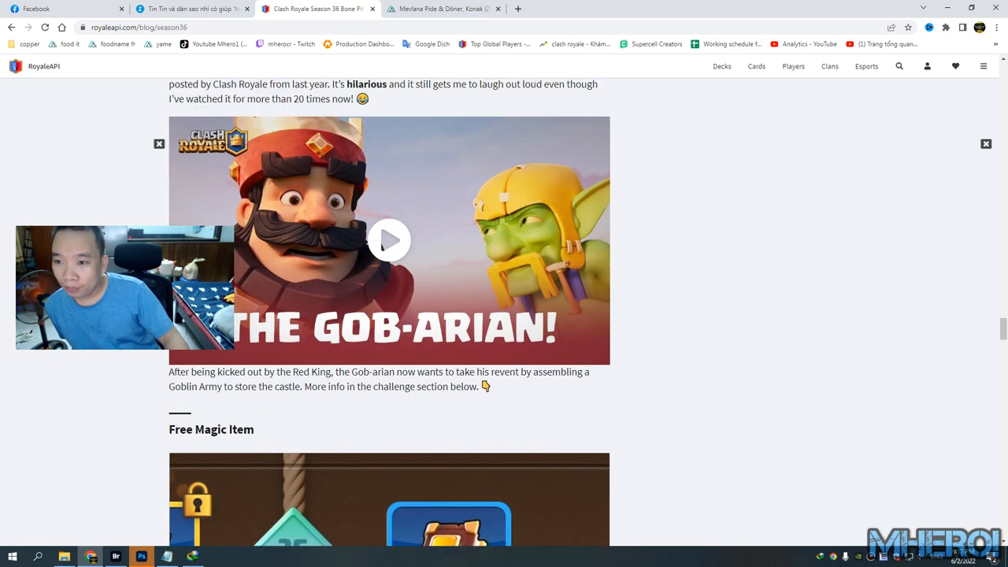
In Bridge, go up to PNG, enter Emotes and preview the Dancing Skeleton and Loosejaw Giant Skeleton emotes.
left_click(117, 558)
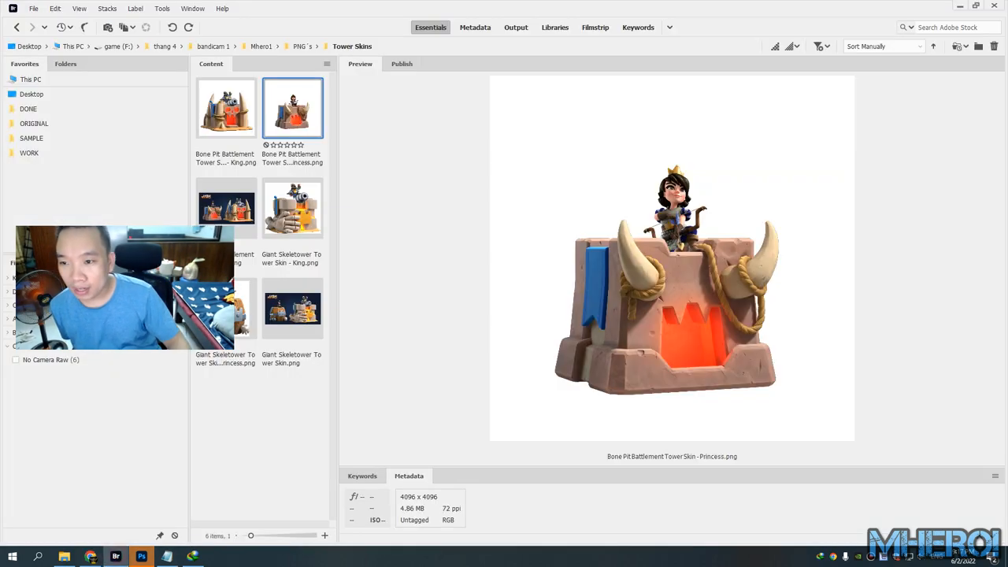
left_click(303, 46)
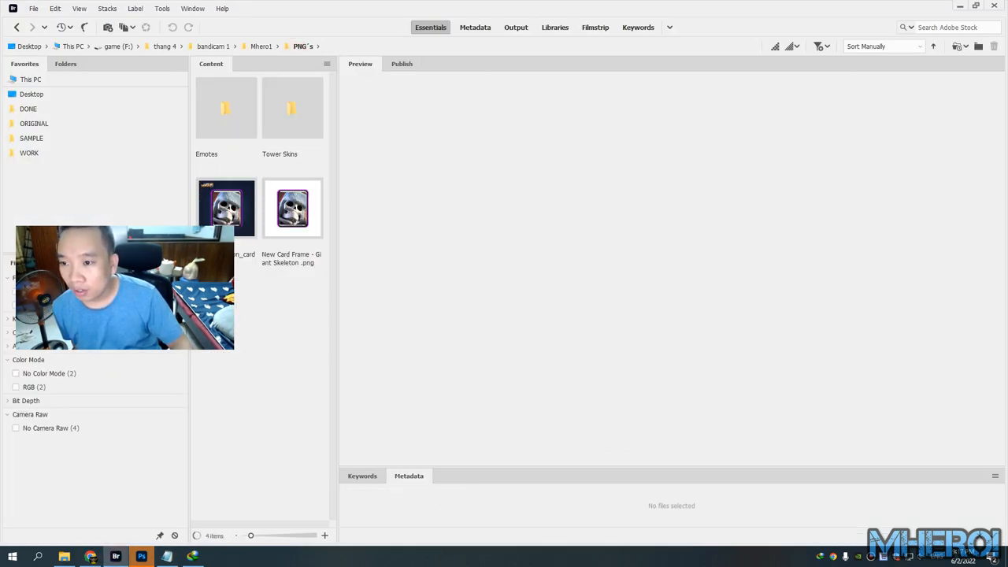
double_click(227, 108)
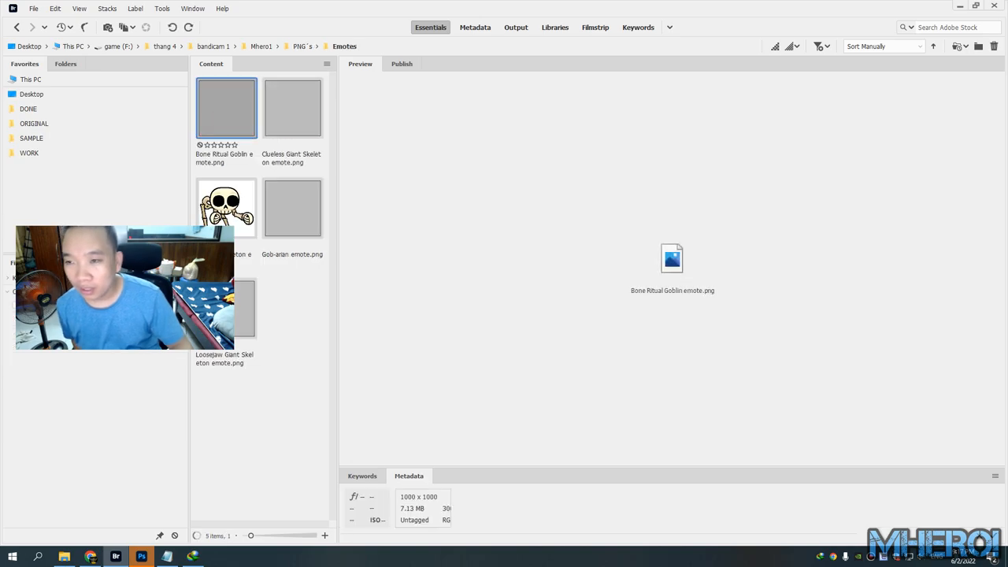
left_click(227, 208)
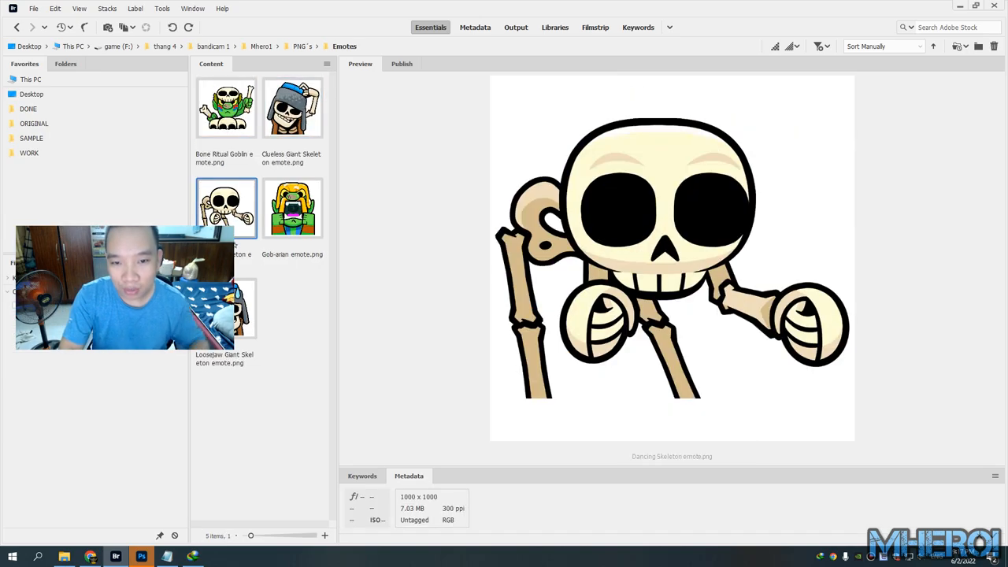
left_click(227, 307)
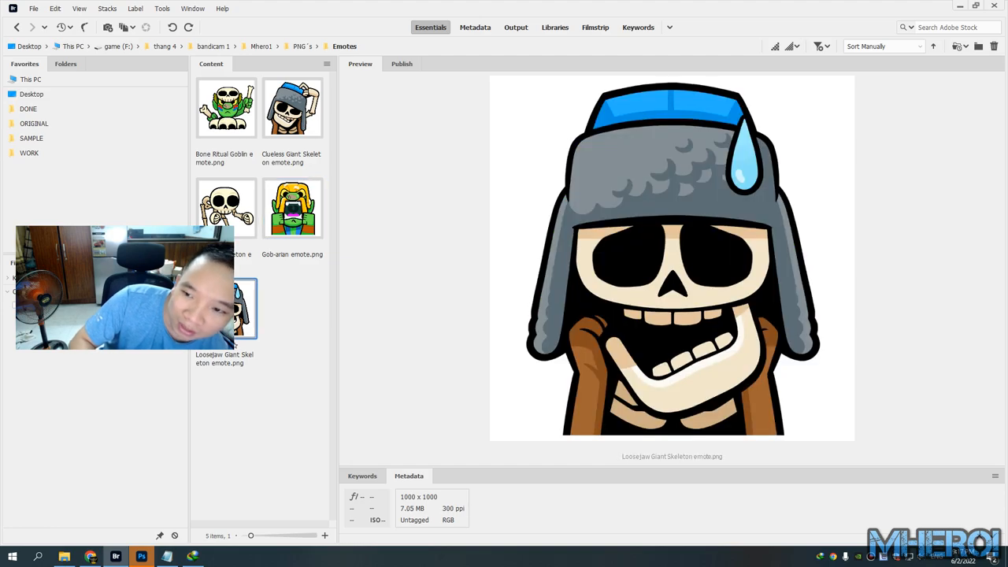
Return to the tower skin images and back up to the PNG folder for the Giant Skeleton card frame.
left_click(227, 208)
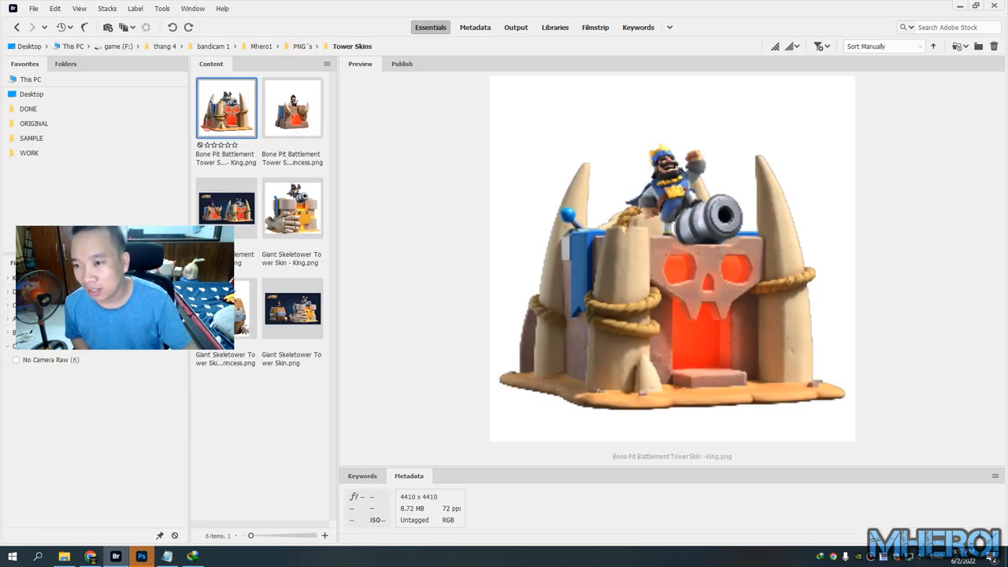
left_click(227, 309)
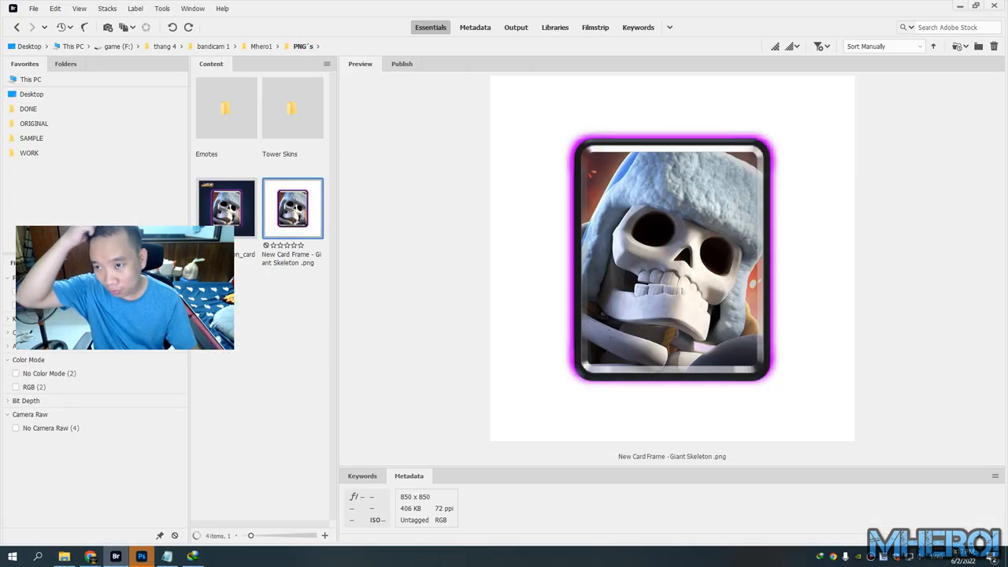
Enter the Videos folder and play the Pass Royale.mp4 clip in the Preview panel.
left_click(303, 46)
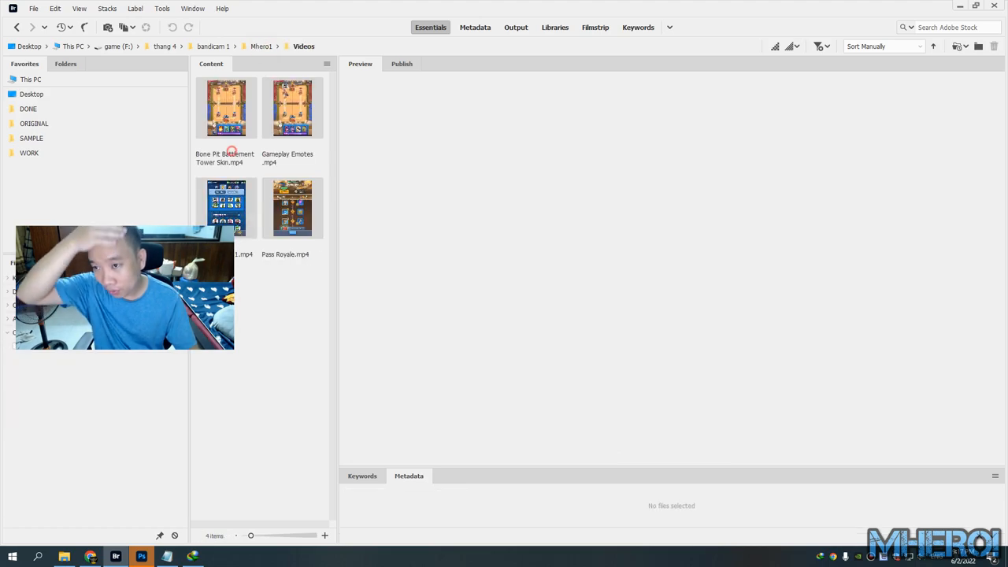
left_click(293, 208)
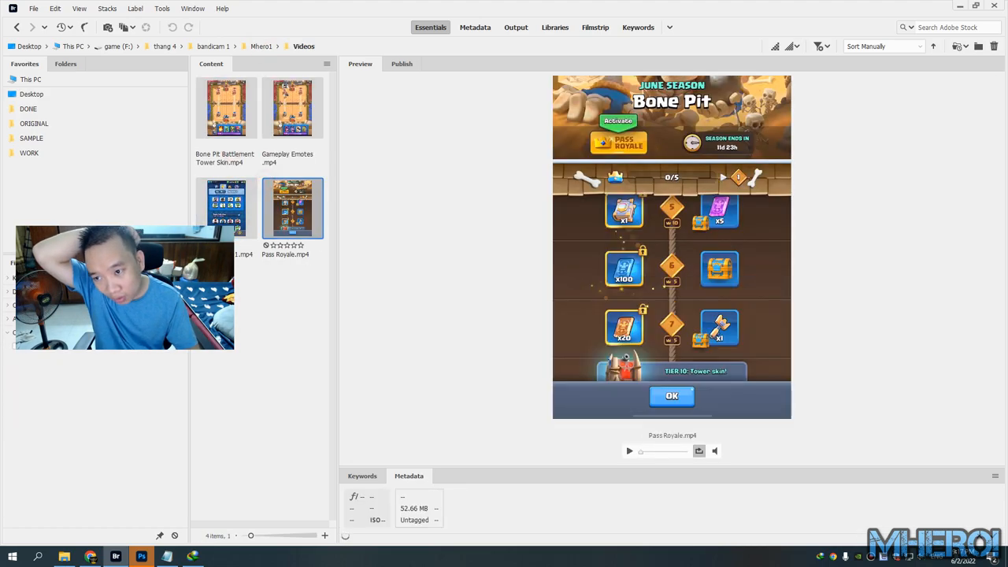
left_click(293, 107)
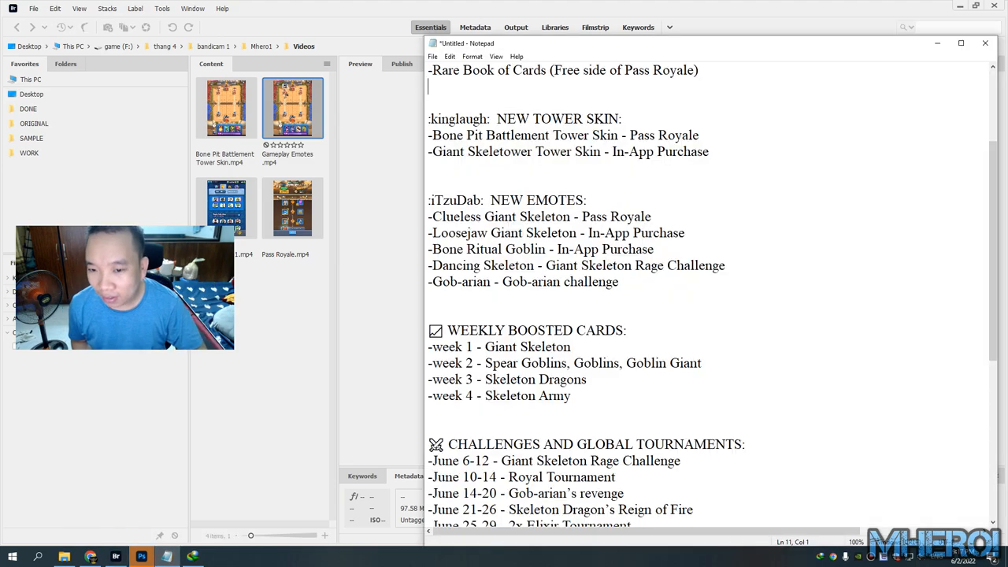
scroll("down", 3)
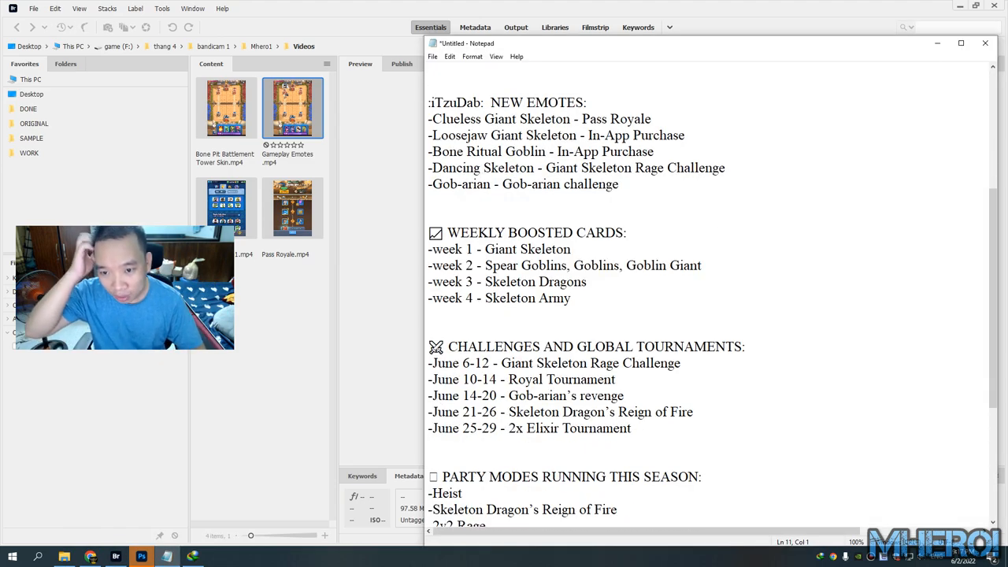
left_click(618, 284)
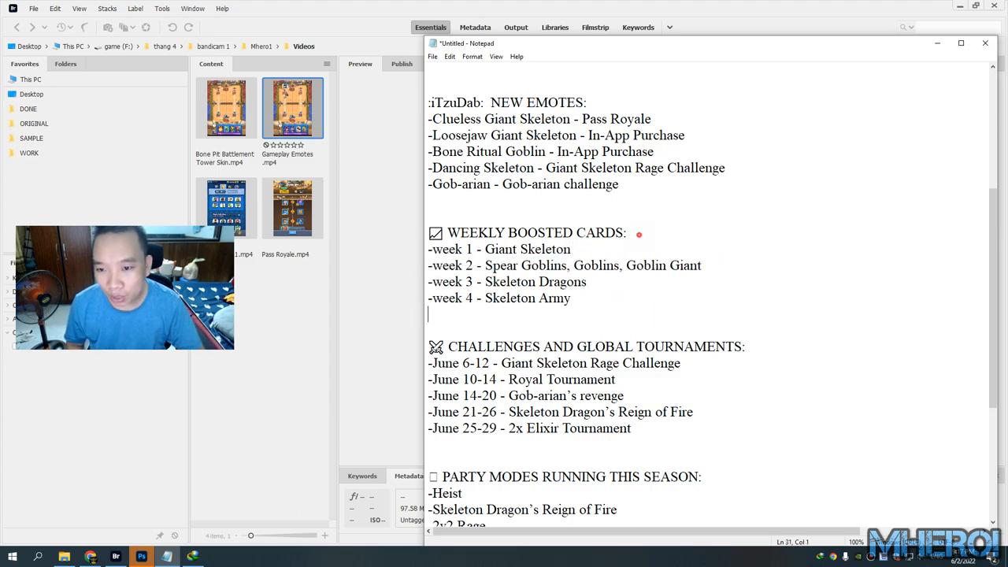
double_click(514, 282)
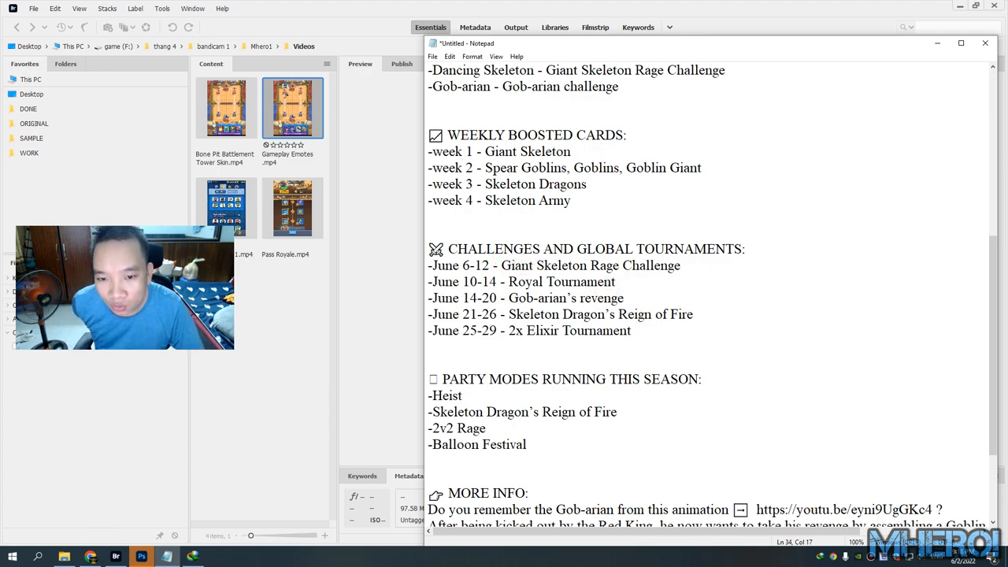
double_click(551, 298)
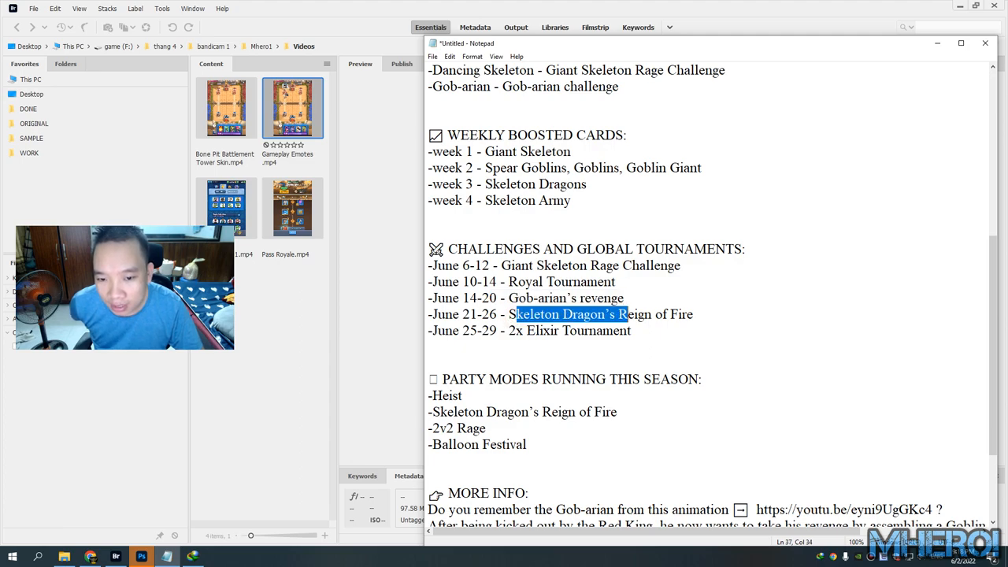
left_click(501, 331)
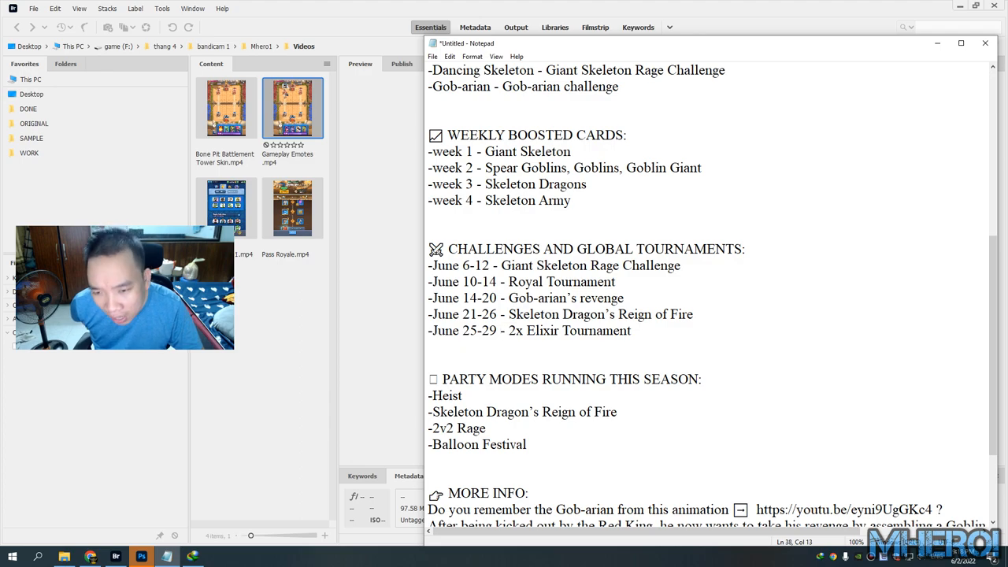
scroll("down", 3)
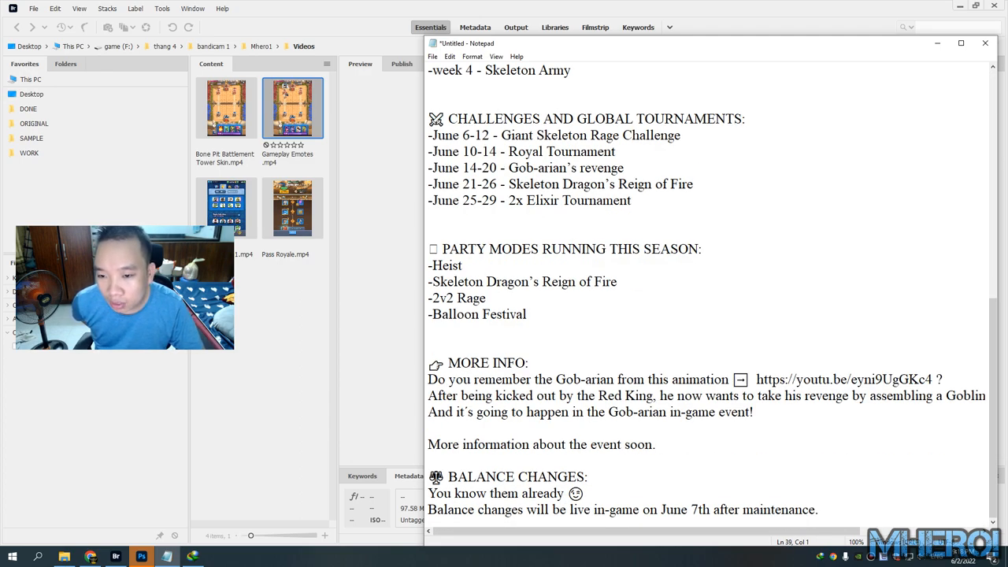
left_click(561, 280)
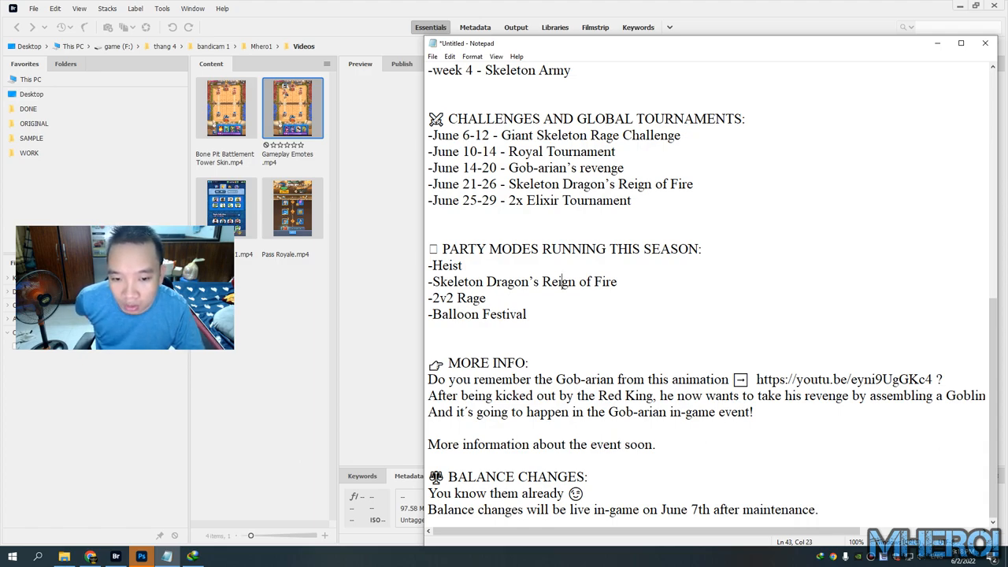
double_click(845, 378)
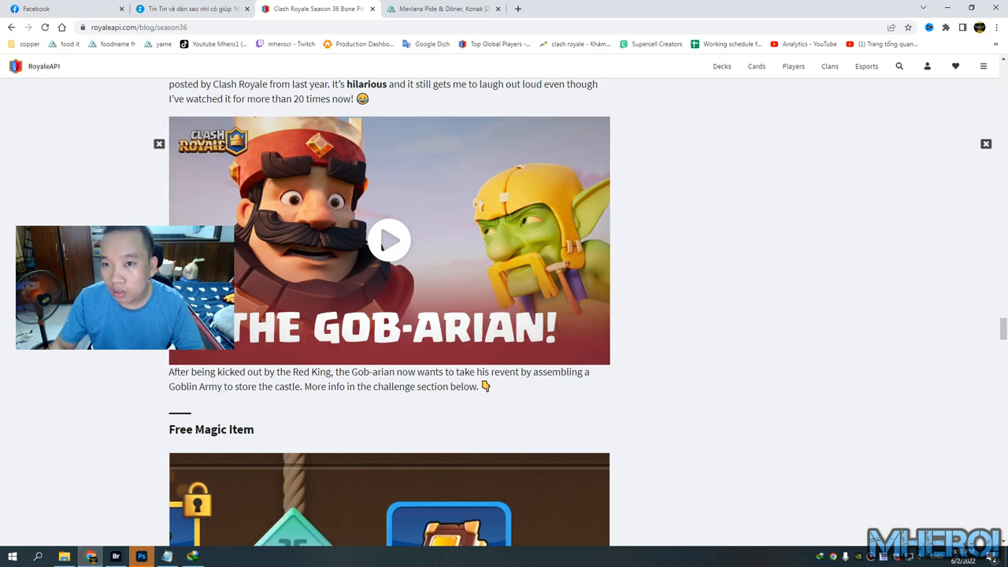
Open the Gob-arian animation on YouTube, play it briefly, then pause it.
left_click(389, 240)
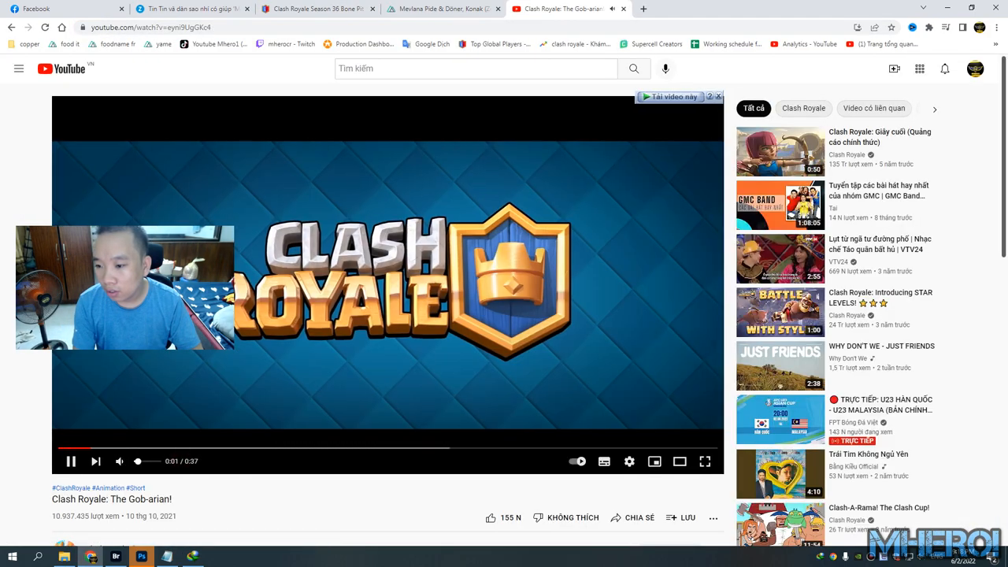
left_click(120, 460)
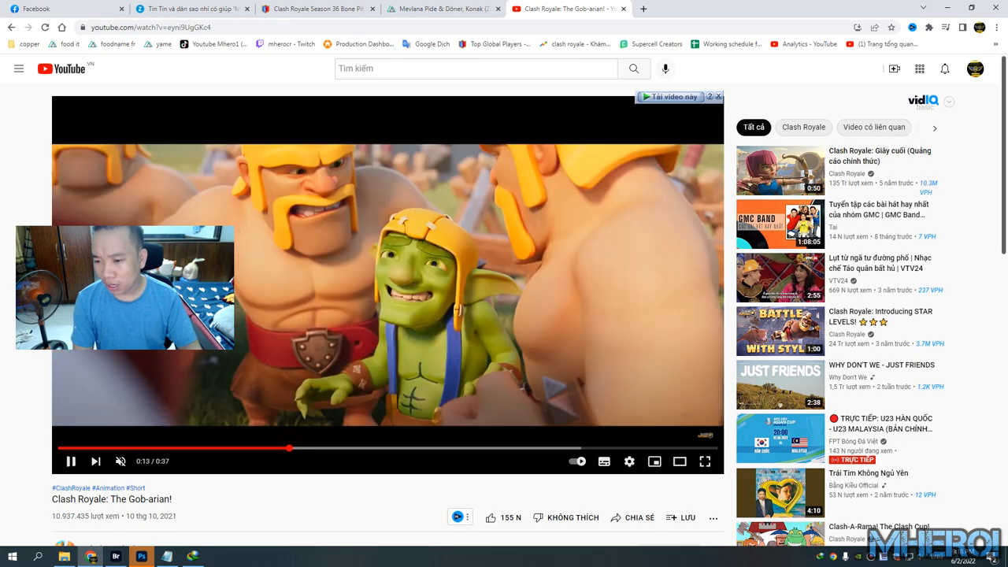
left_click(69, 460)
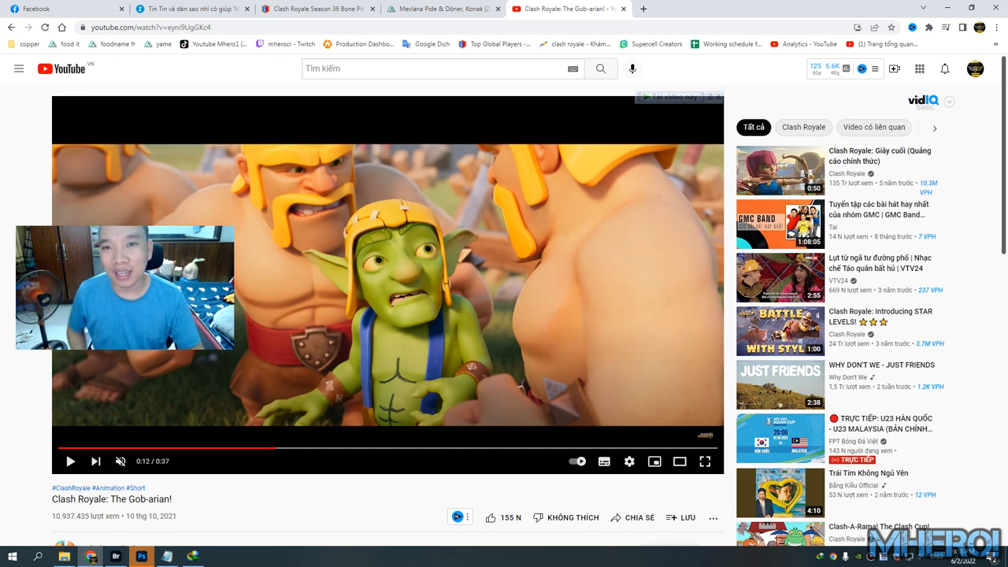
Return to the RoyaleAPI blog listing and open Final Balance Changes for June 2022 (Season 36).
left_click(319, 10)
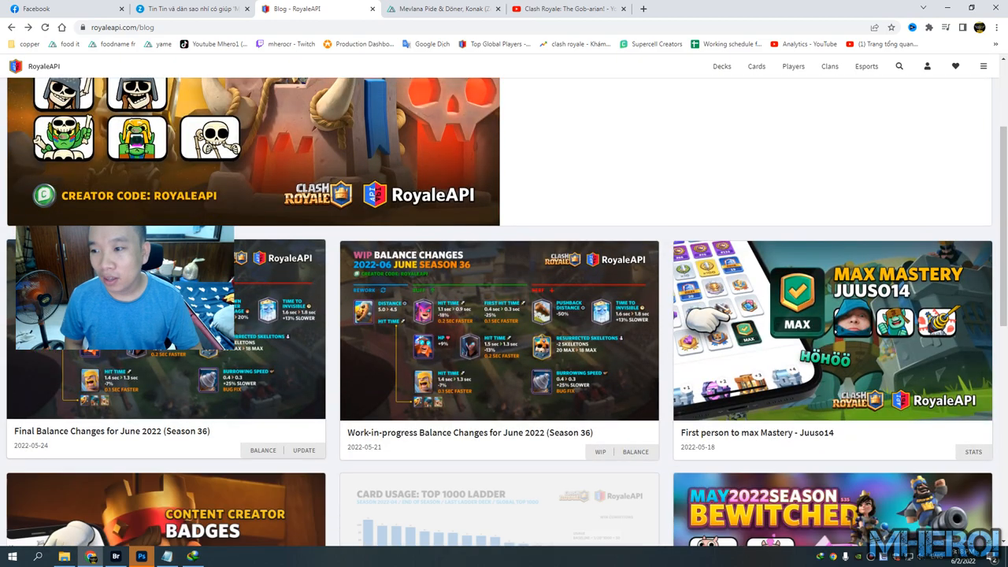
left_click(112, 432)
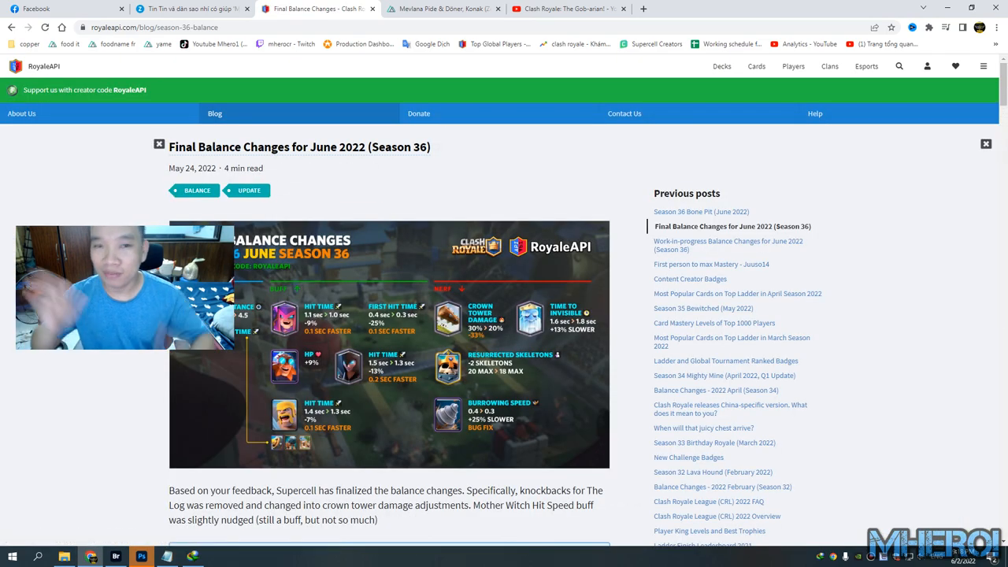